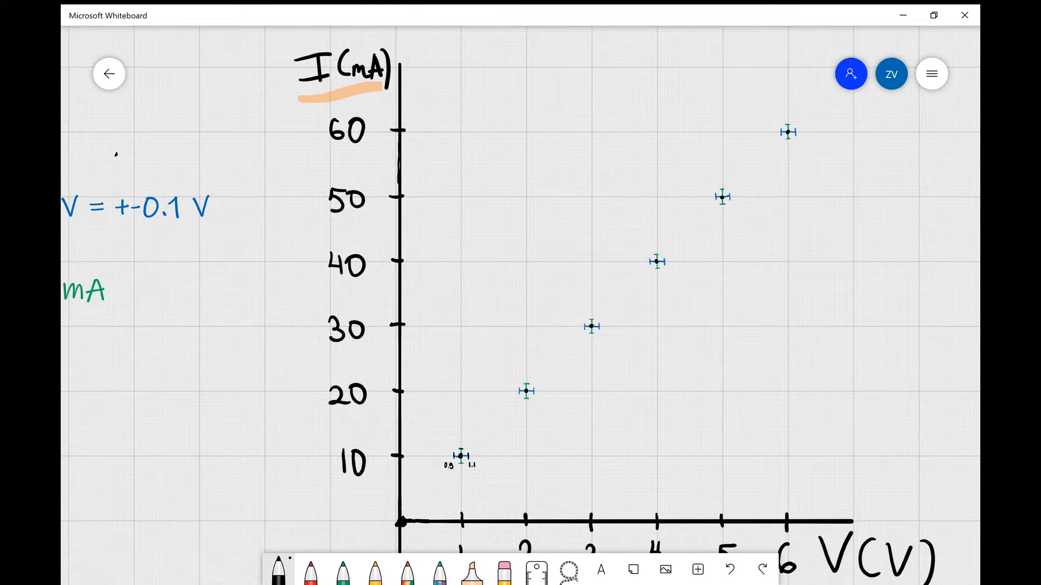
Pan down to the notes area and handwrite 'Length' below the current-uncertainty note.
{"action": "scroll", "scroll_direction": "down", "scroll_amount": 3}
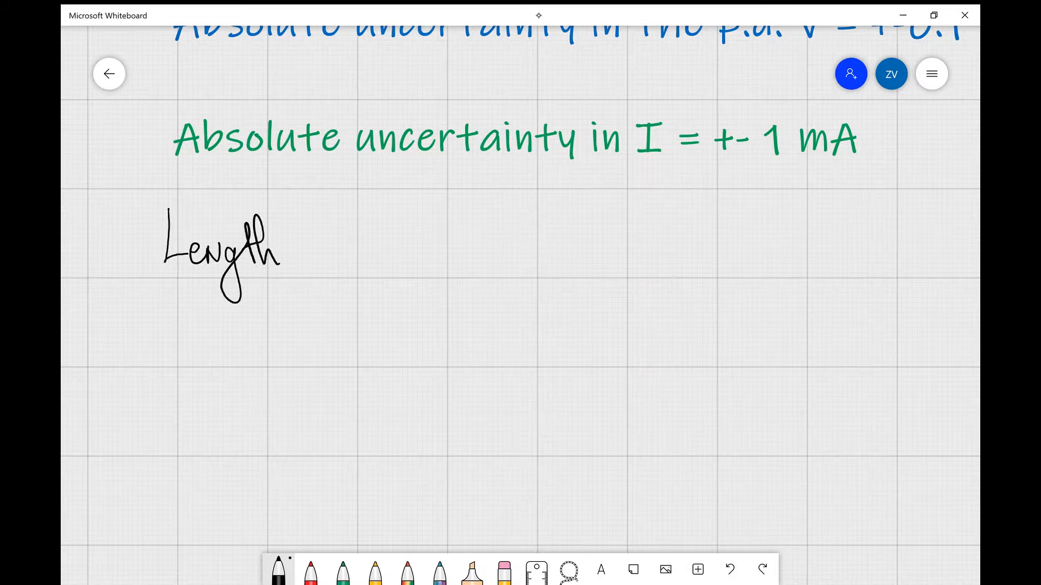
Write 'of the errorbar = 2 × a.u.' after 'Length'.
{"action": "left_click_drag", "start_coordinate": [305, 252], "coordinate": [428, 252]}
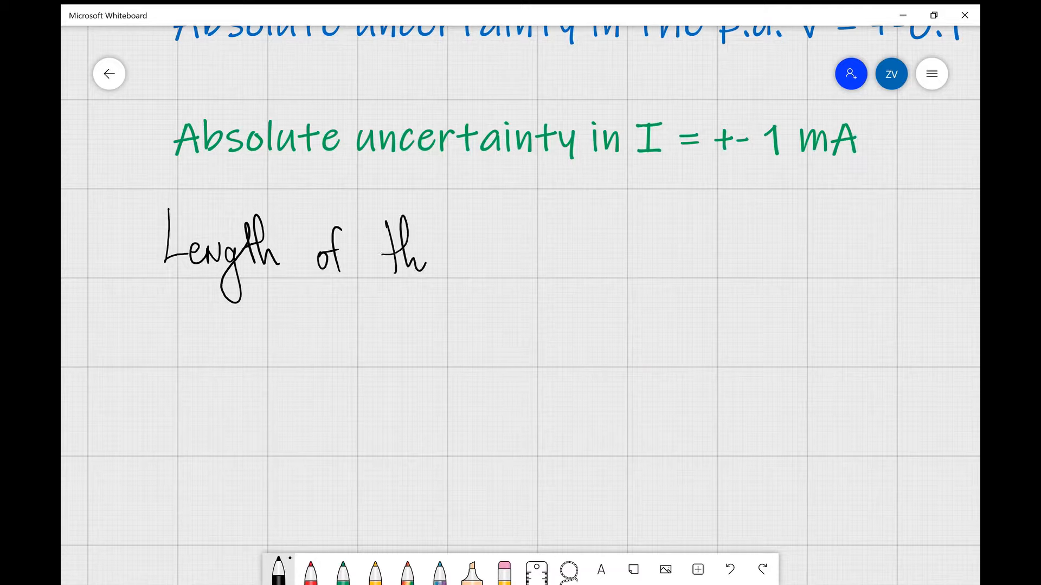
{"action": "left_click_drag", "start_coordinate": [431, 260], "coordinate": [518, 259]}
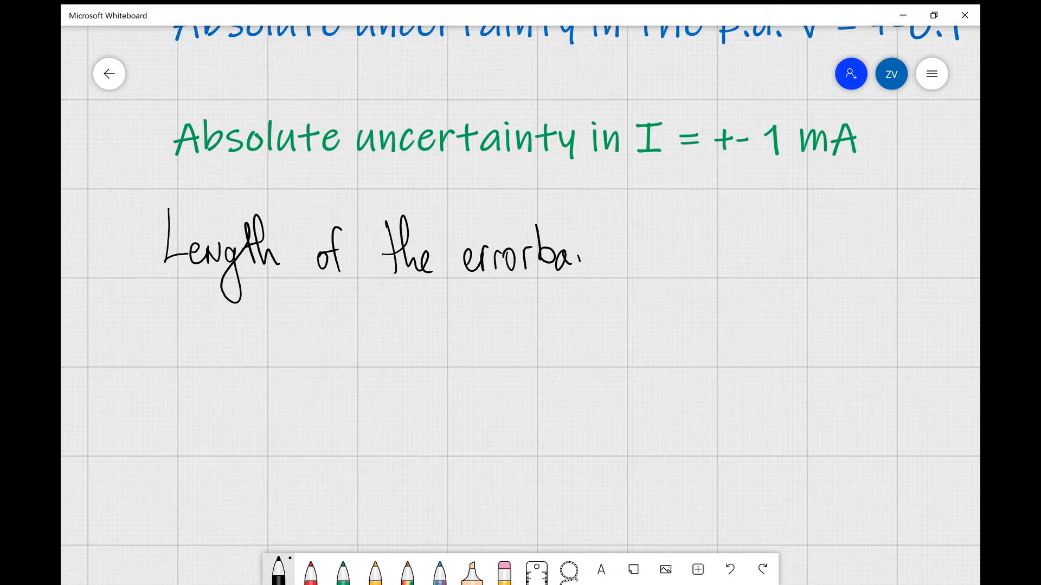
{"action": "type", "text": "= 2 x a.u."}
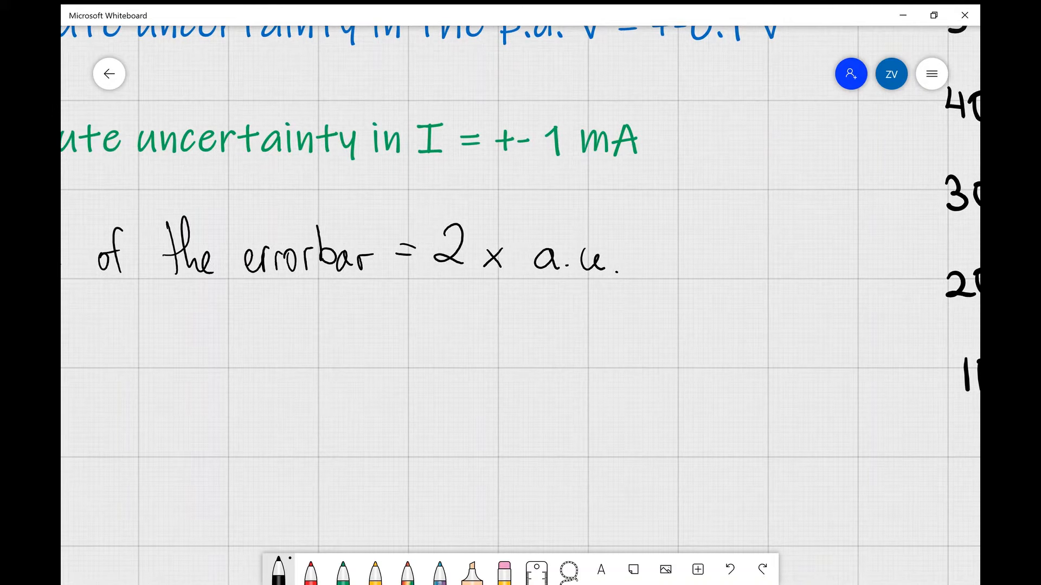
Zoom in on the 10 mA point with its 0.9 and 1.1 labels, then open the red pen's palette.
{"action": "scroll", "scroll_direction": "down", "scroll_amount": 3}
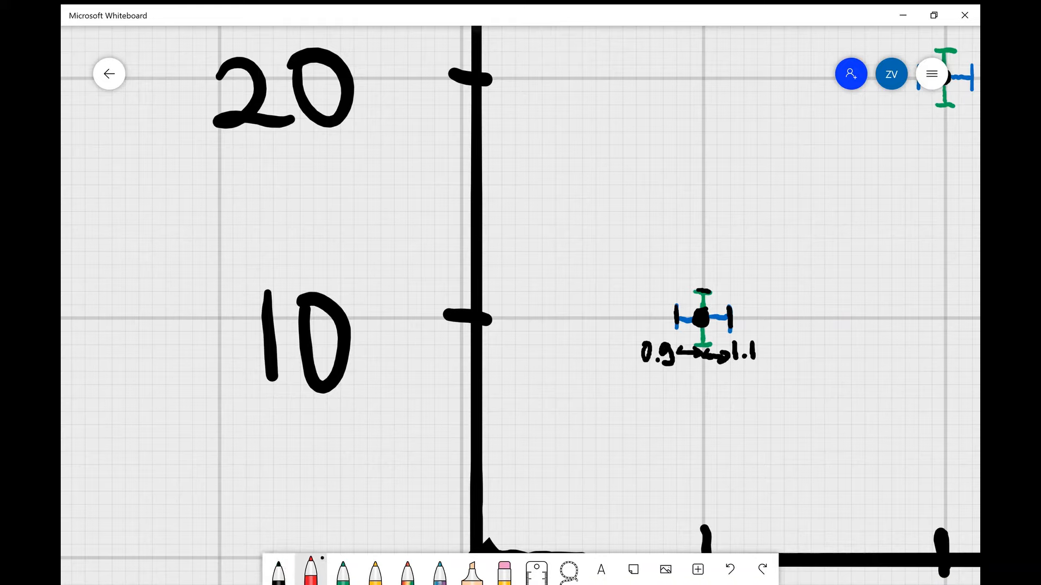
{"action": "left_click", "coordinate": [310, 569]}
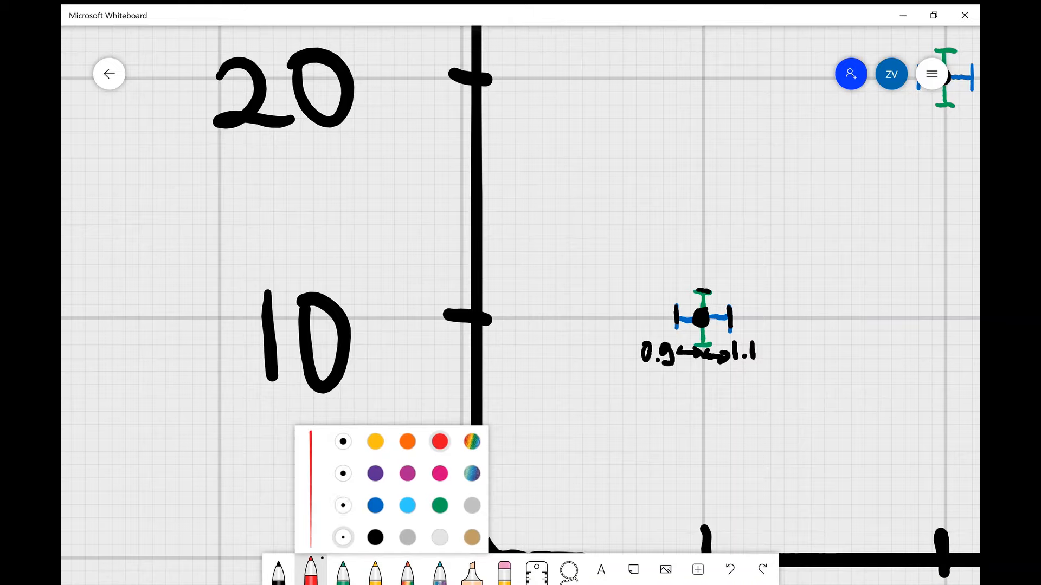